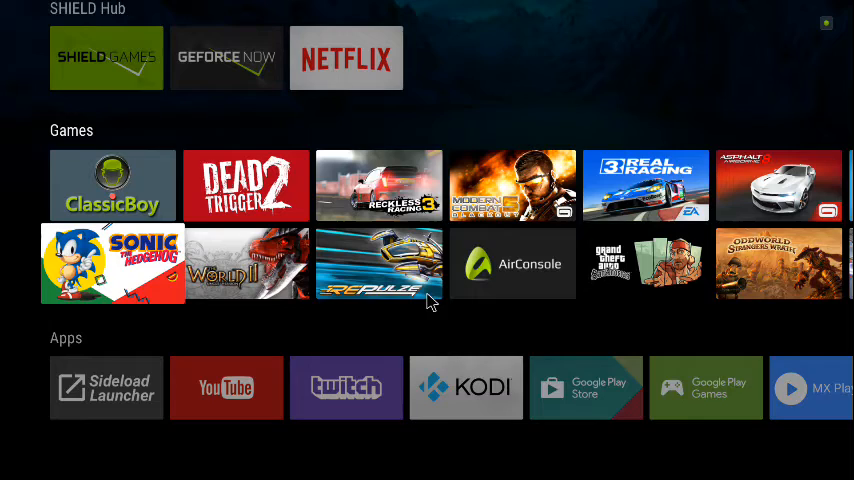
Launch Chrome from the SHIELD home screen, ready for an address or search.
scroll(down, 3)
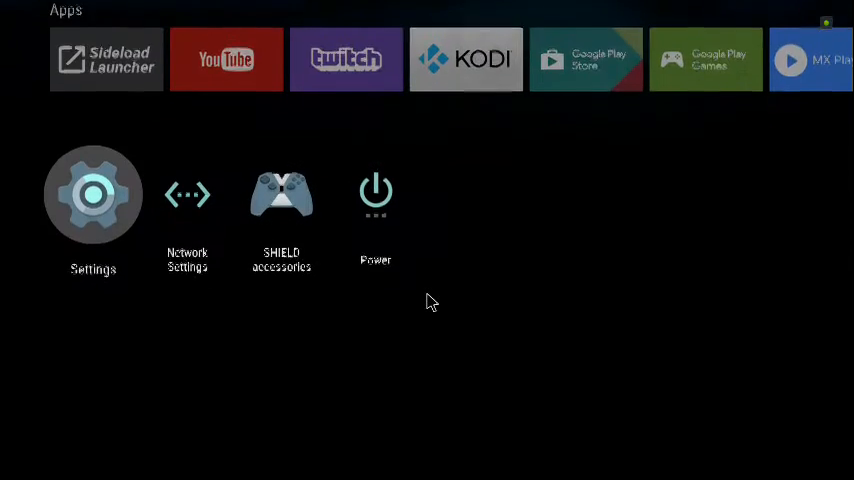
click(92, 196)
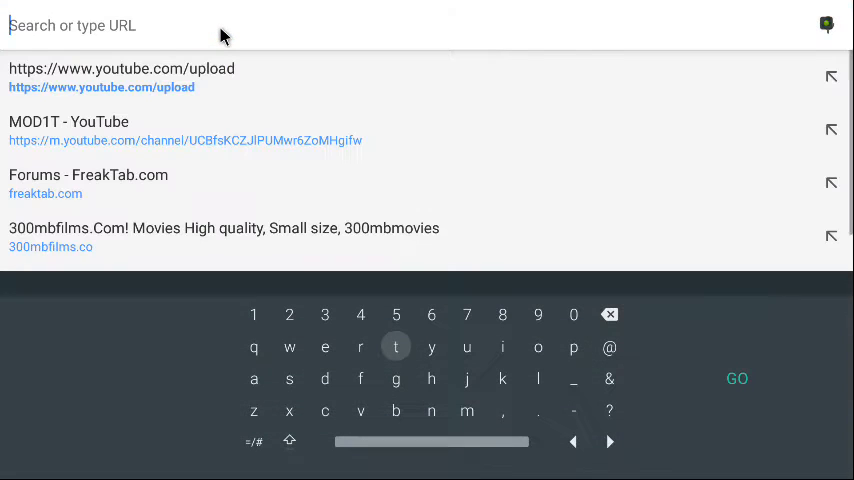
Search 'AIrconsole', load the AirConsole result, then return to the SHIELD home screen.
text(AIrconsole&oq=AIRCONSOLE&aqs=chrome.0.69i59j69i61j69i60j0l2j69i)
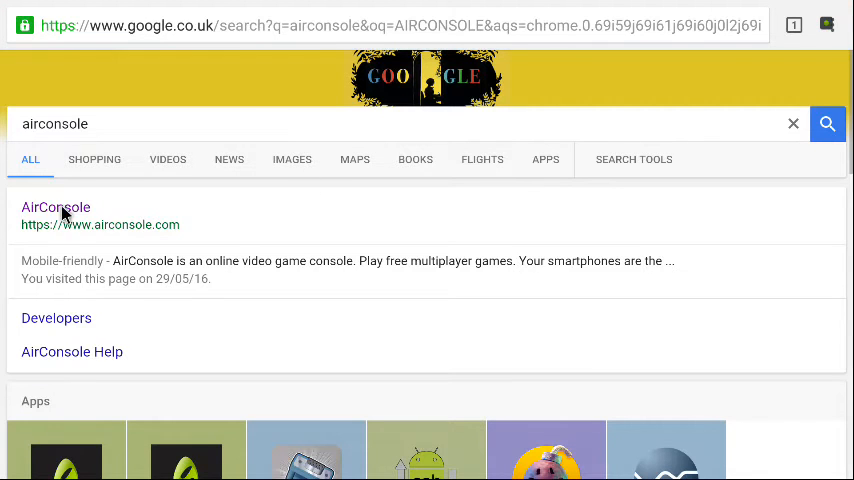
click(56, 208)
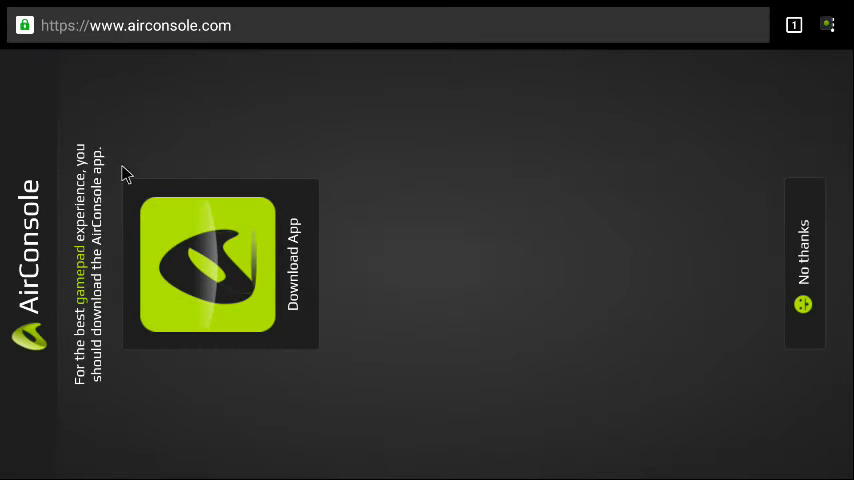
mouse_move(800, 72)
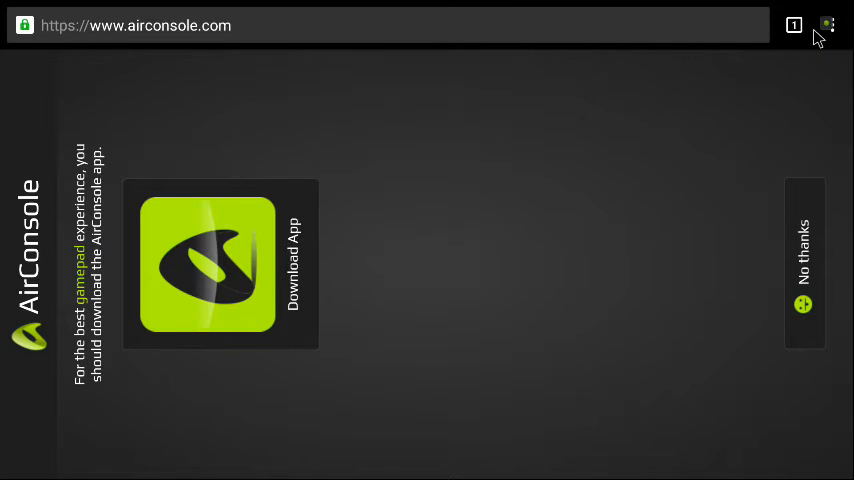
click(826, 24)
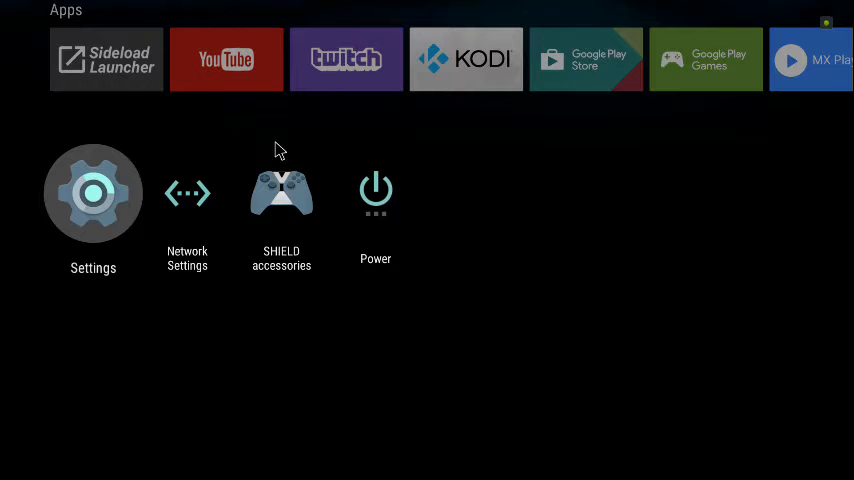
Launch Firefox from Settings > Apps downloaded list, landing on Google UK.
click(92, 192)
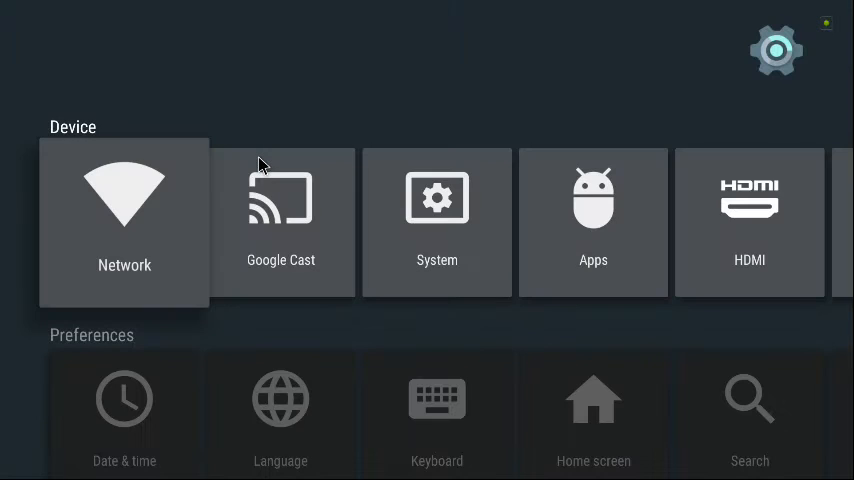
click(592, 222)
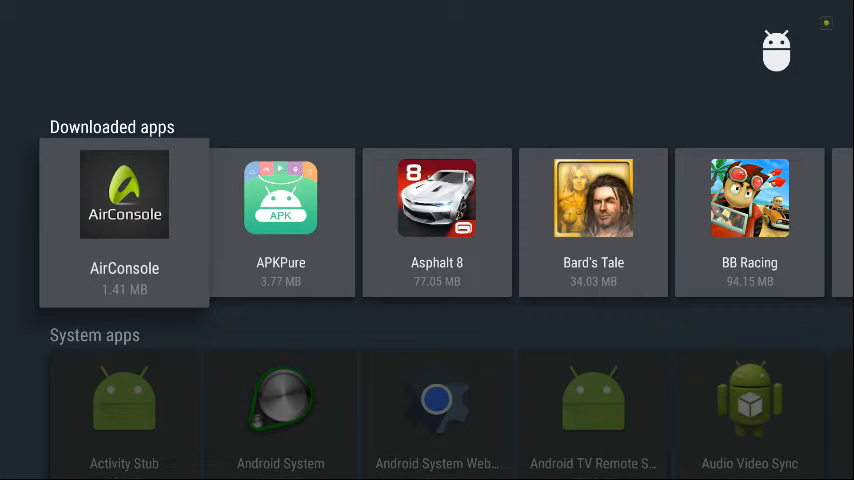
scroll(right, 3)
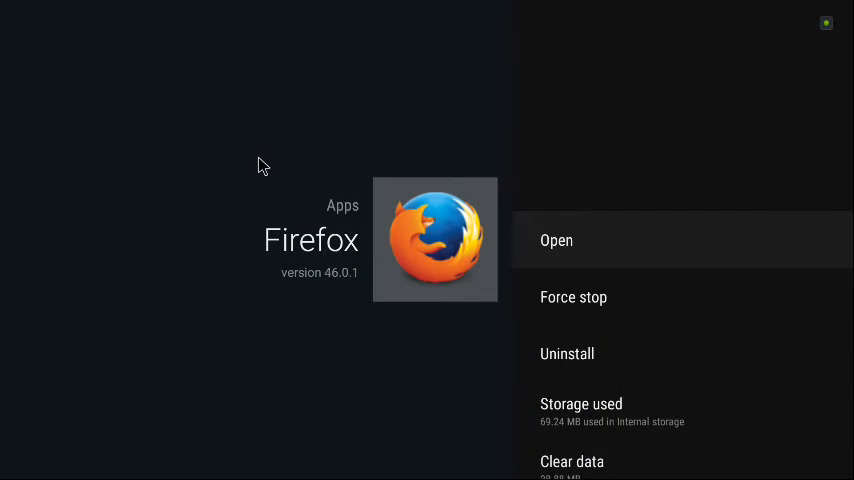
click(556, 240)
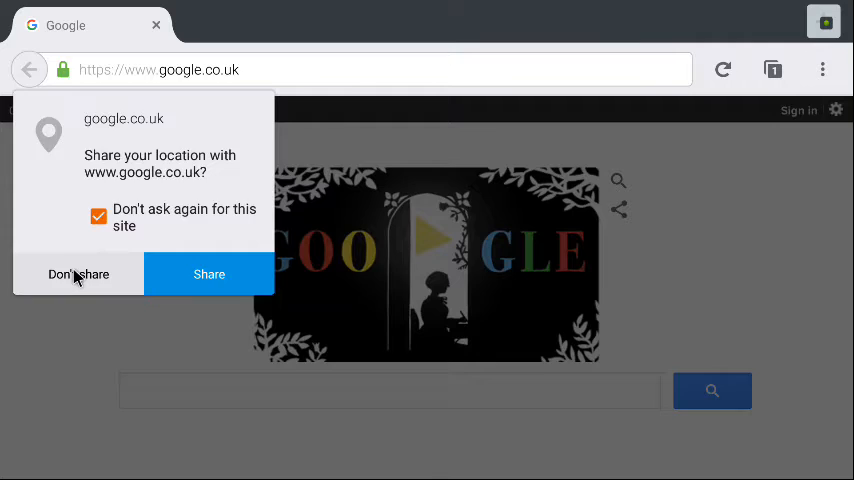
Decline location sharing, search 'AIRCONSO' on Google and load airconsole.com in Firefox.
click(78, 274)
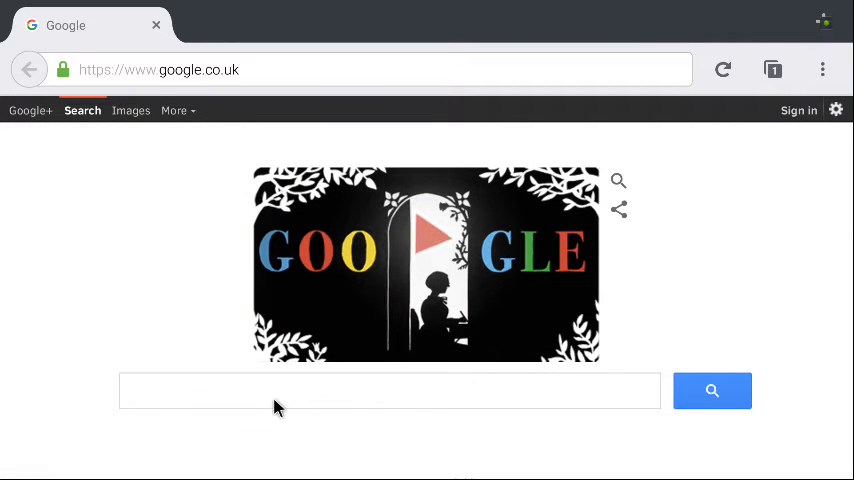
click(390, 390)
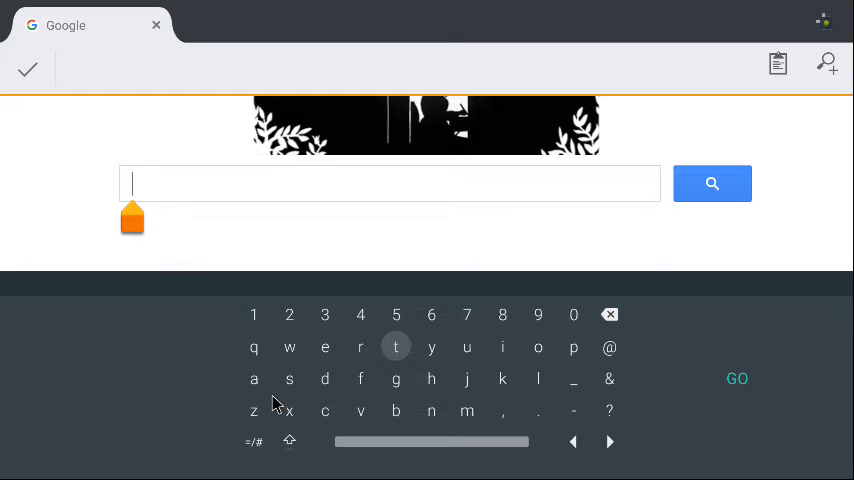
text(AIRCONSO)
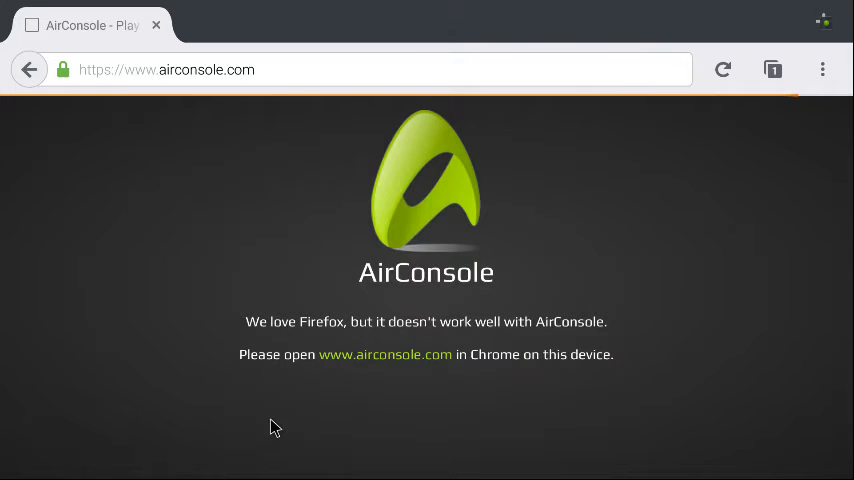
mouse_move(330, 330)
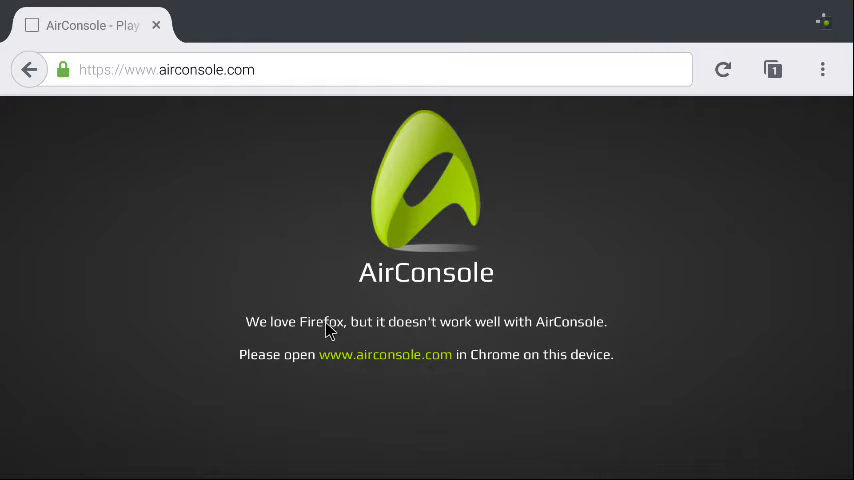
mouse_move(400, 376)
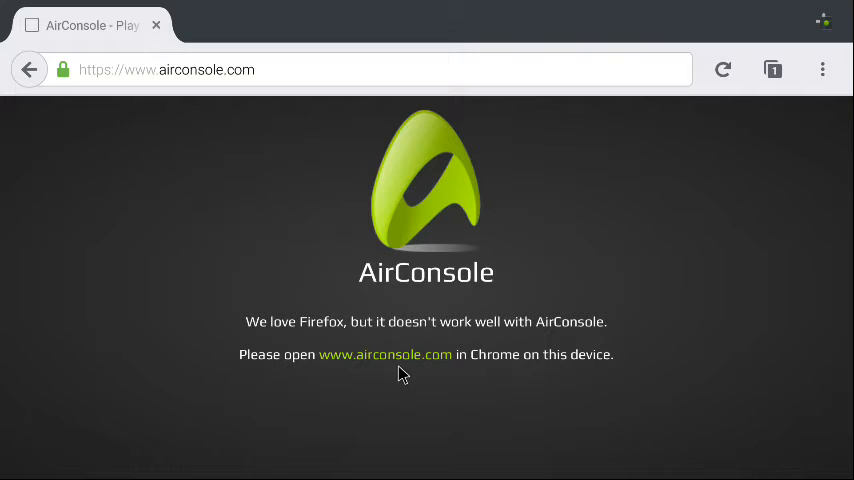
mouse_move(816, 52)
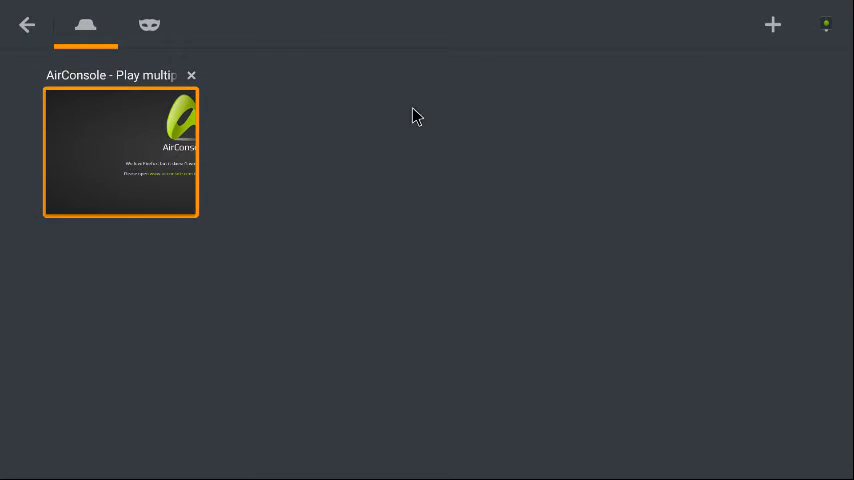
click(192, 76)
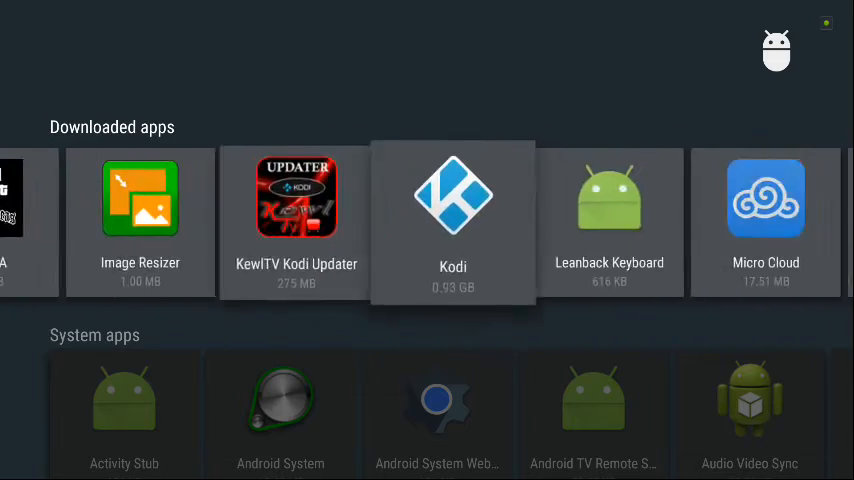
Launch the Dolphin browser from the Apps list to its address entry screen.
scroll(left, 3)
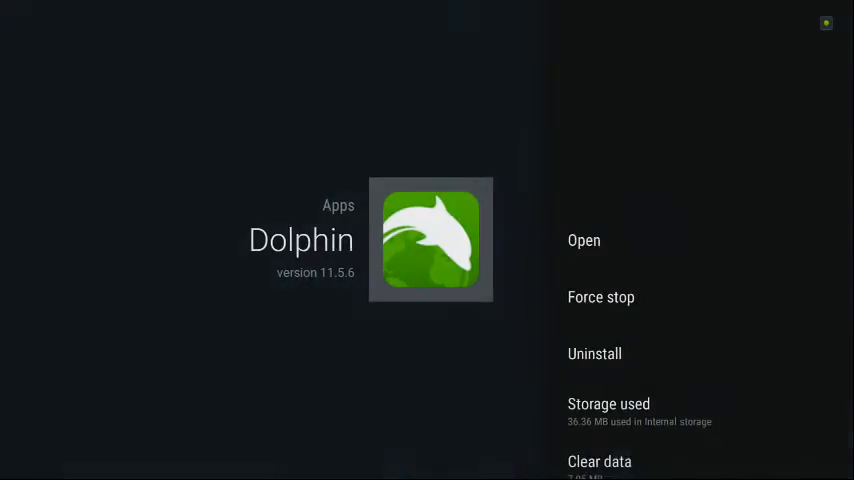
click(584, 240)
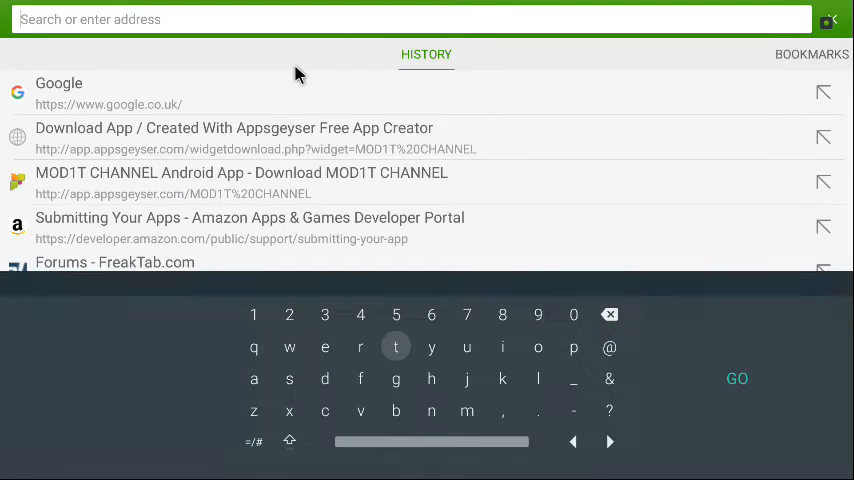
text(AIRCON)
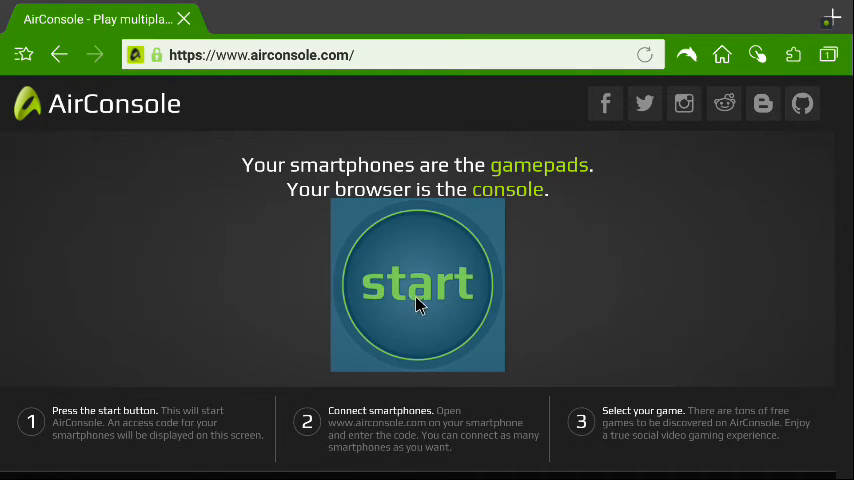
Start AirConsole so it shows the smartphone connection code 211 36.
click(416, 284)
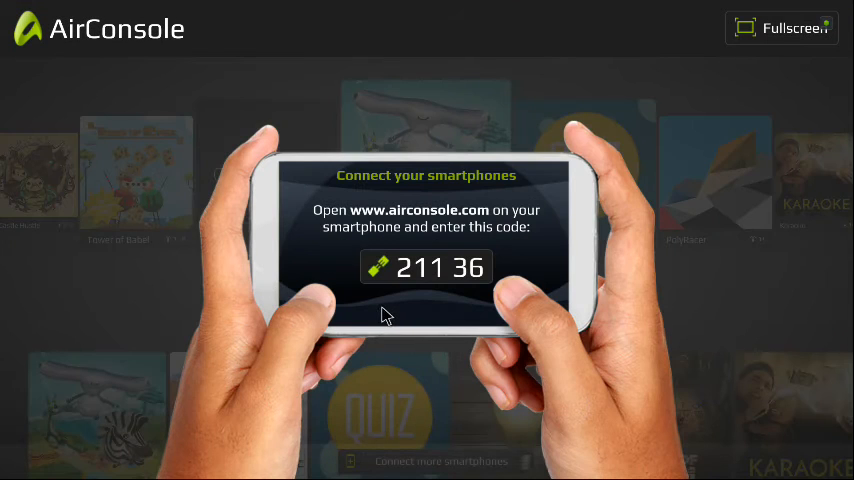
mouse_move(470, 448)
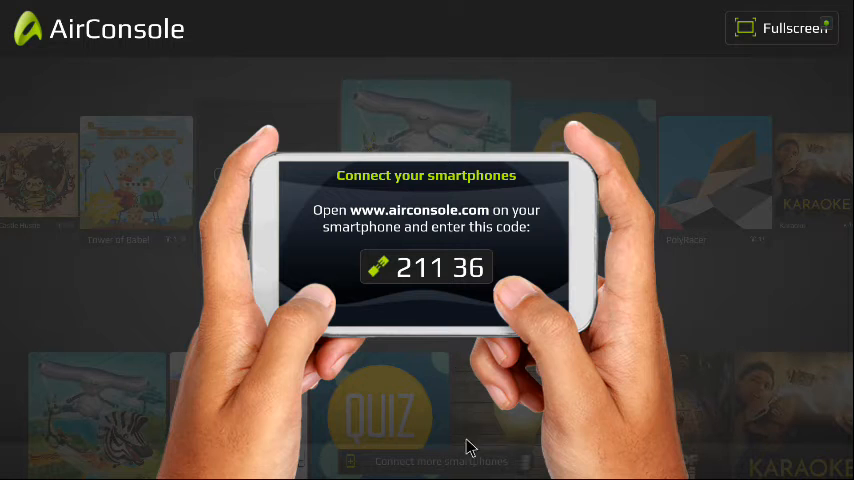
mouse_move(488, 432)
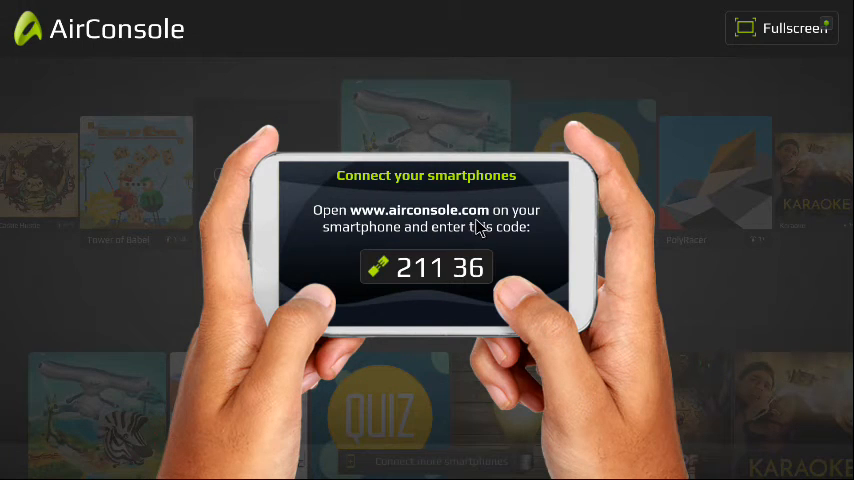
mouse_move(498, 250)
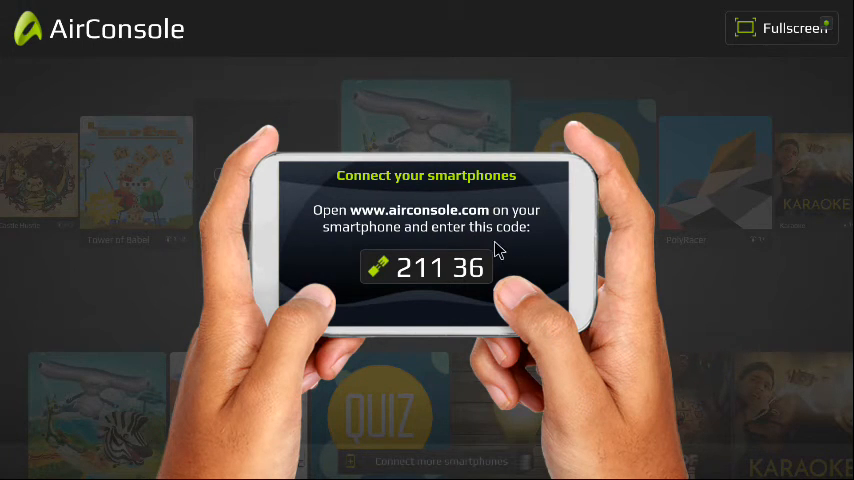
mouse_move(418, 312)
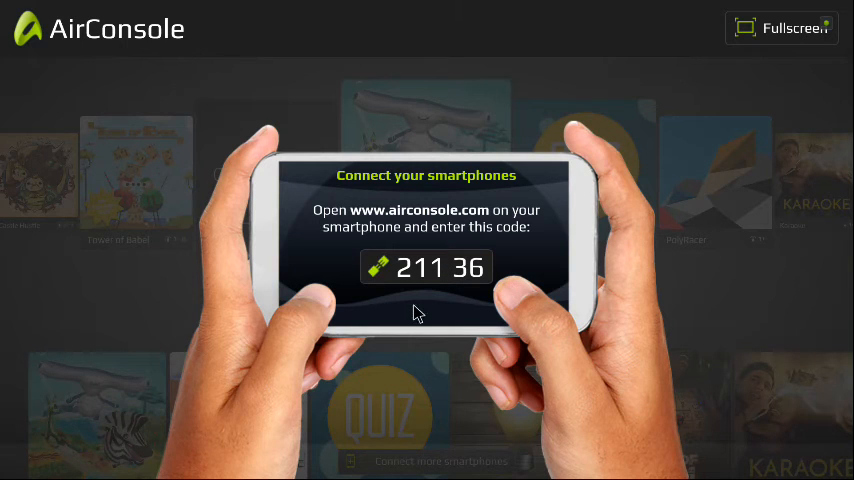
mouse_move(400, 316)
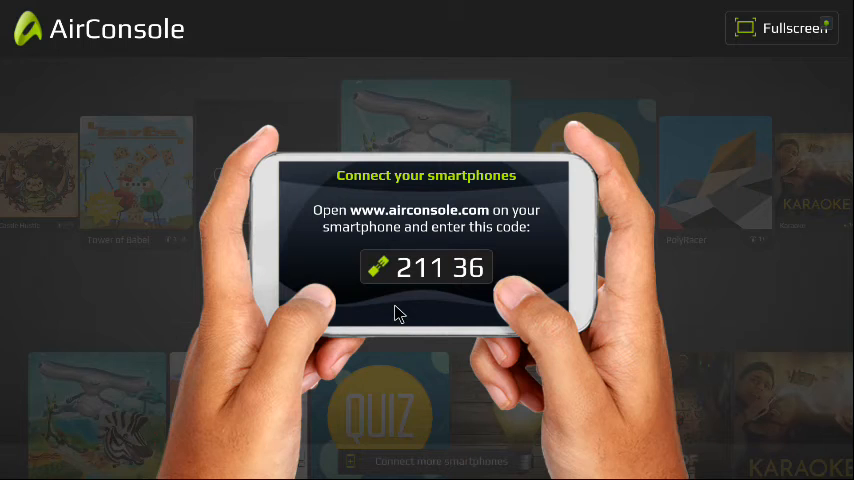
mouse_move(572, 220)
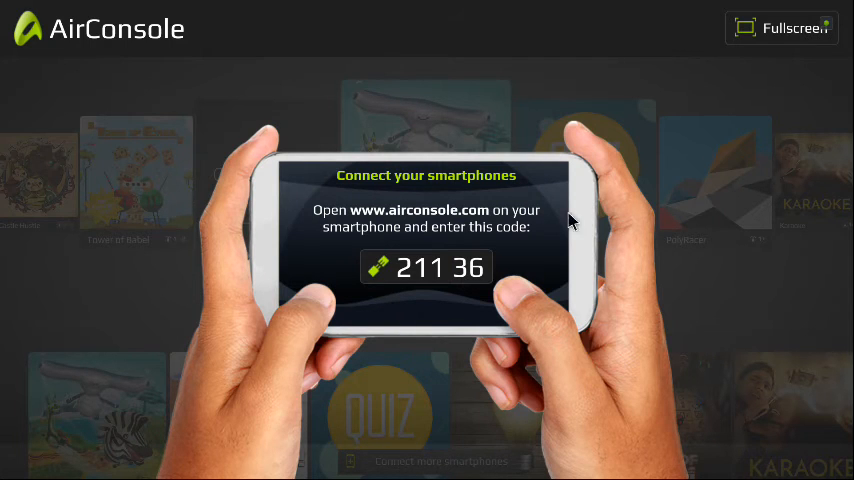
mouse_move(488, 222)
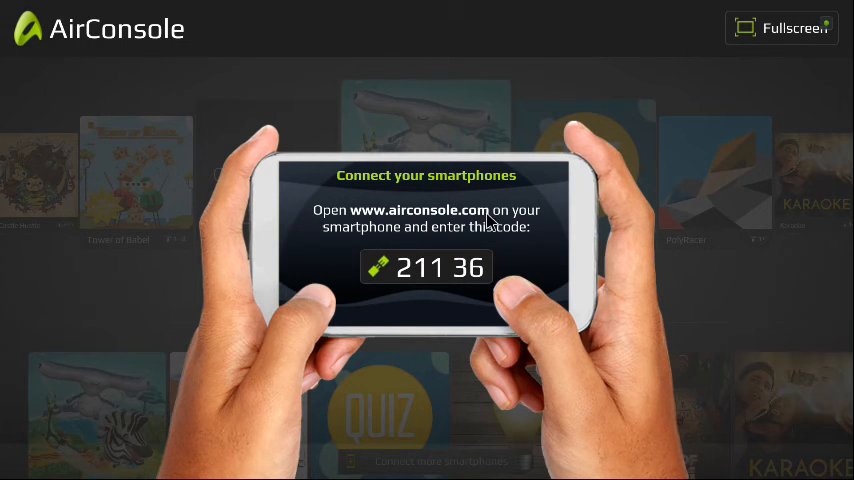
mouse_move(528, 188)
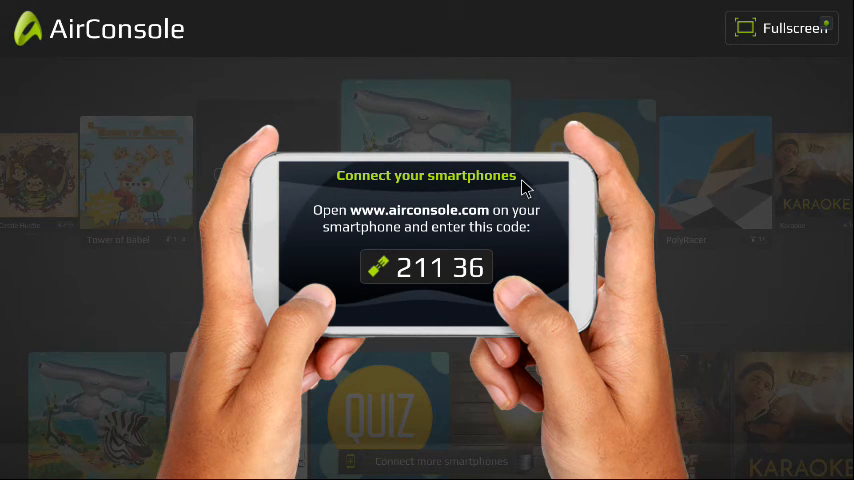
mouse_move(518, 190)
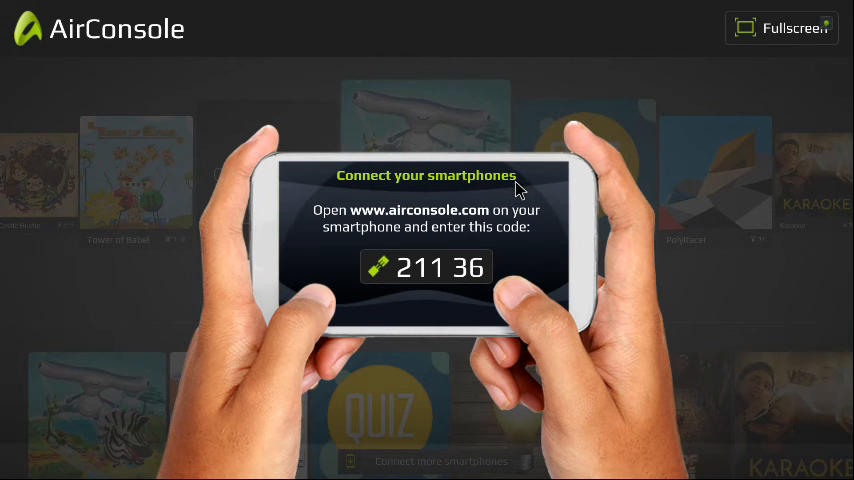
mouse_move(776, 102)
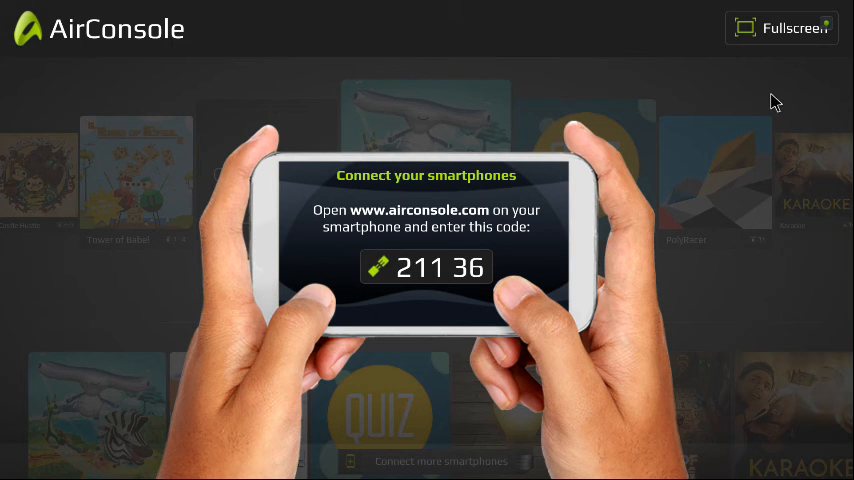
mouse_move(752, 36)
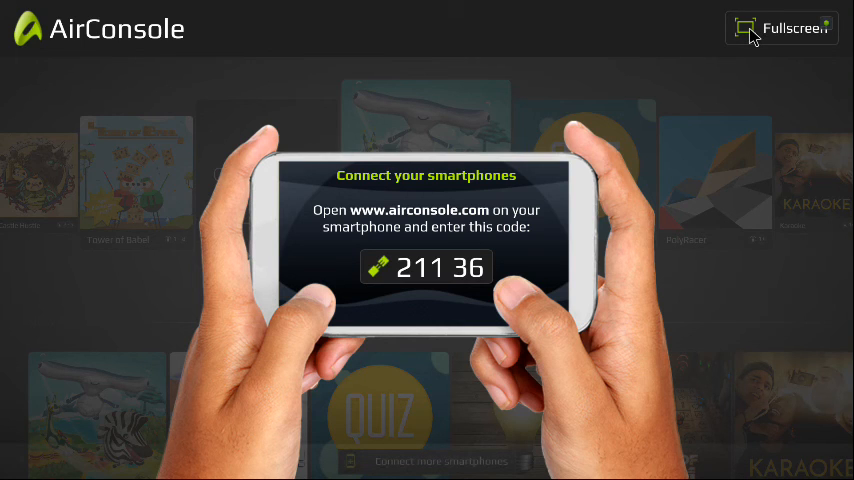
mouse_move(596, 130)
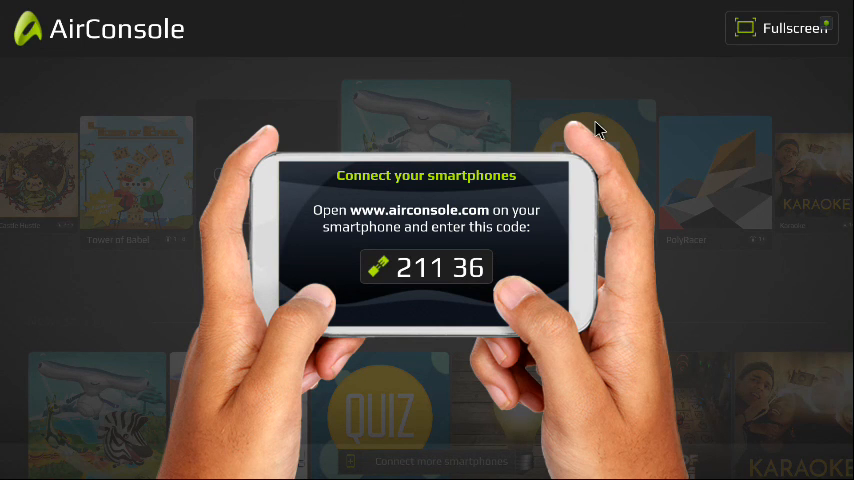